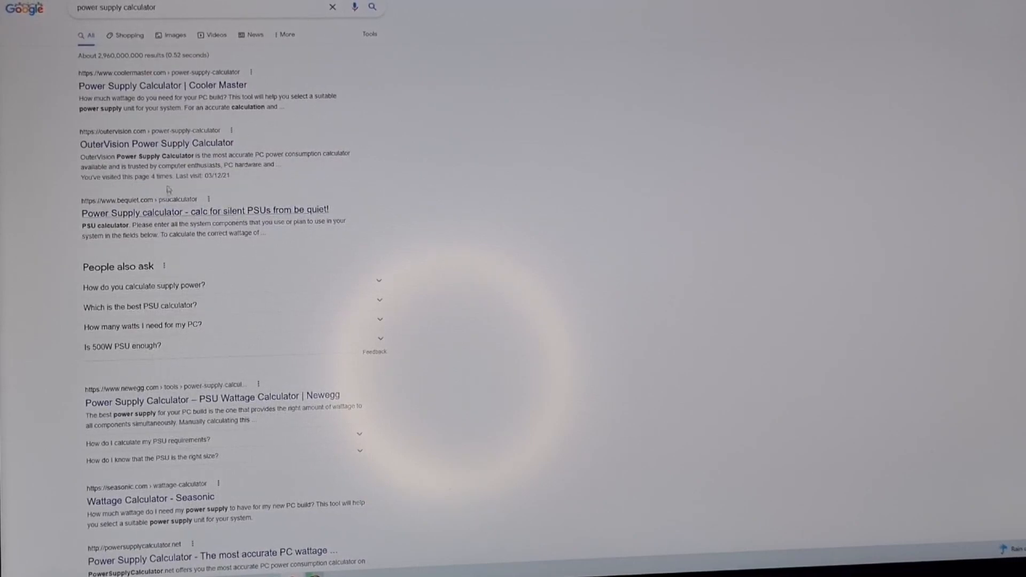
# - Open the OuterVision Power Supply Calculator from the Google results
pyautogui.click(156, 143)
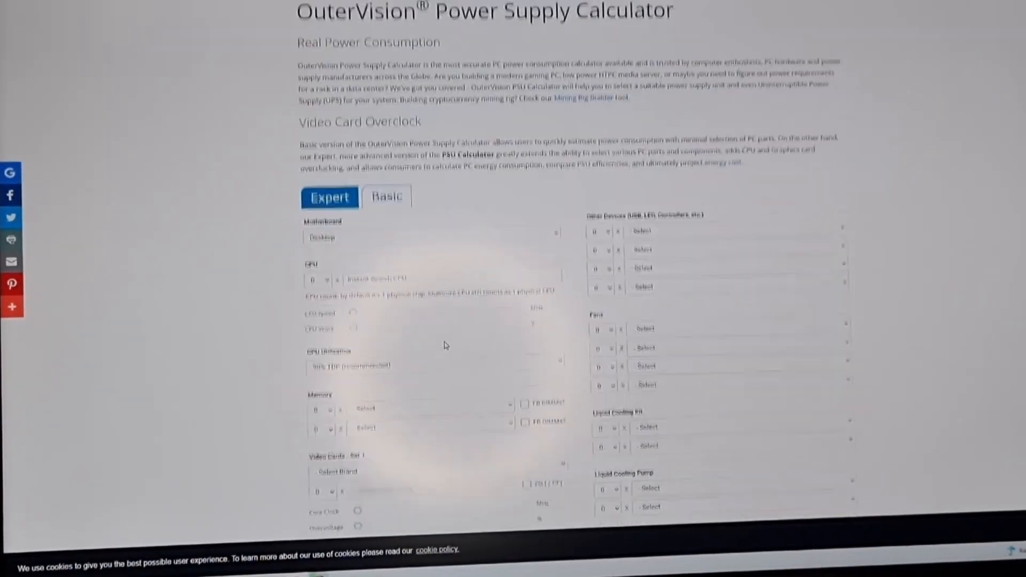
# - Scroll the Expert form down to the Storage, drive and card fields and the Calculate button
pyautogui.scroll(-3)
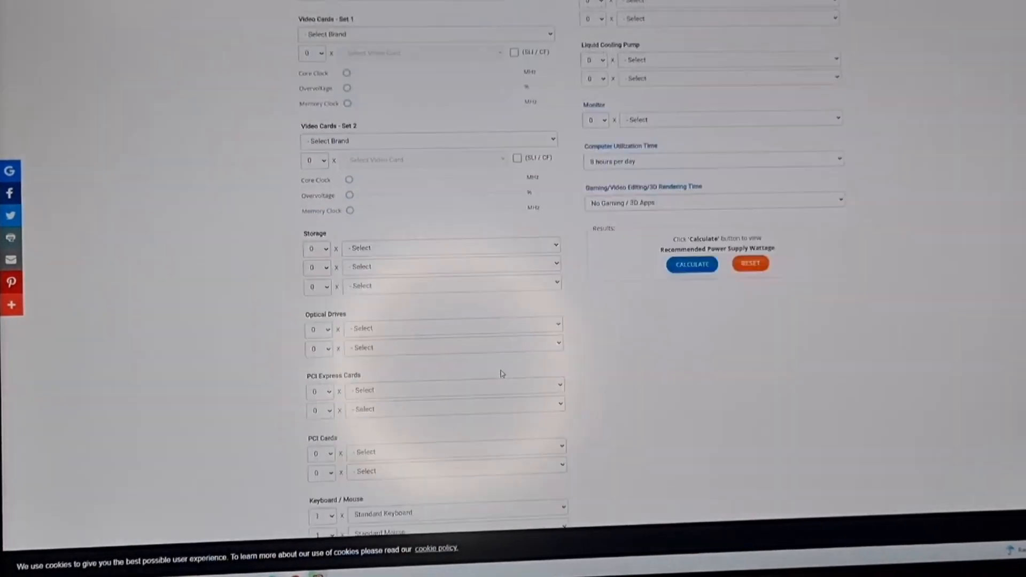
pyautogui.scroll(-3)
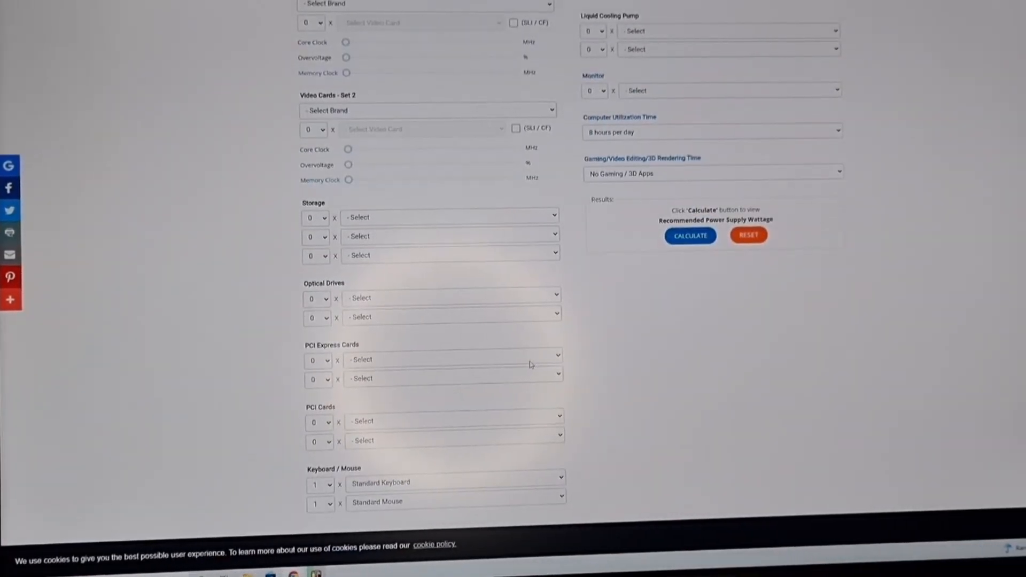